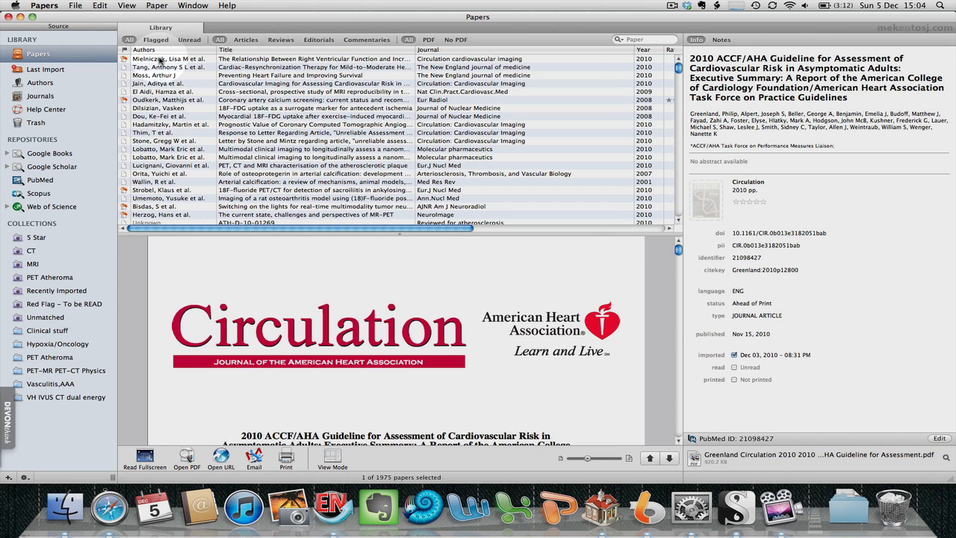
Select the block of fifteen papers from Mielniczuk down to Orita.
{"action": "left_click", "coordinate": [157, 59]}
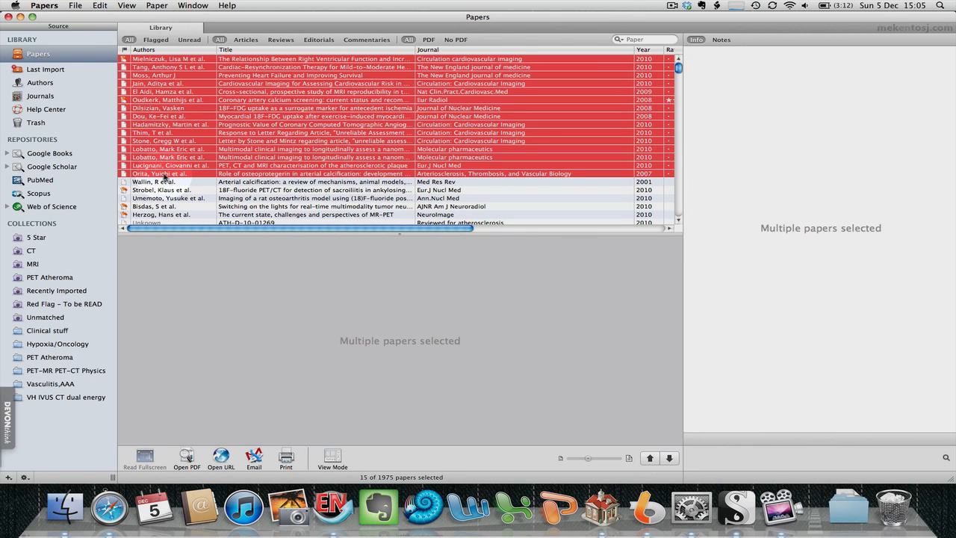
Export the selected papers as EndNote XML file 'aaaaaaaaaa' on the Desktop.
{"action": "left_click", "coordinate": [95, 7]}
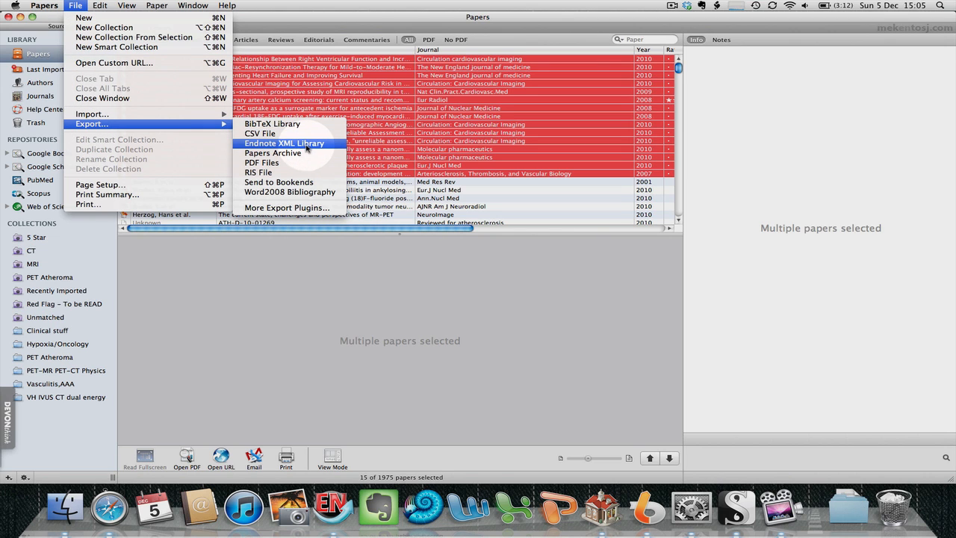
{"action": "left_click", "coordinate": [284, 143]}
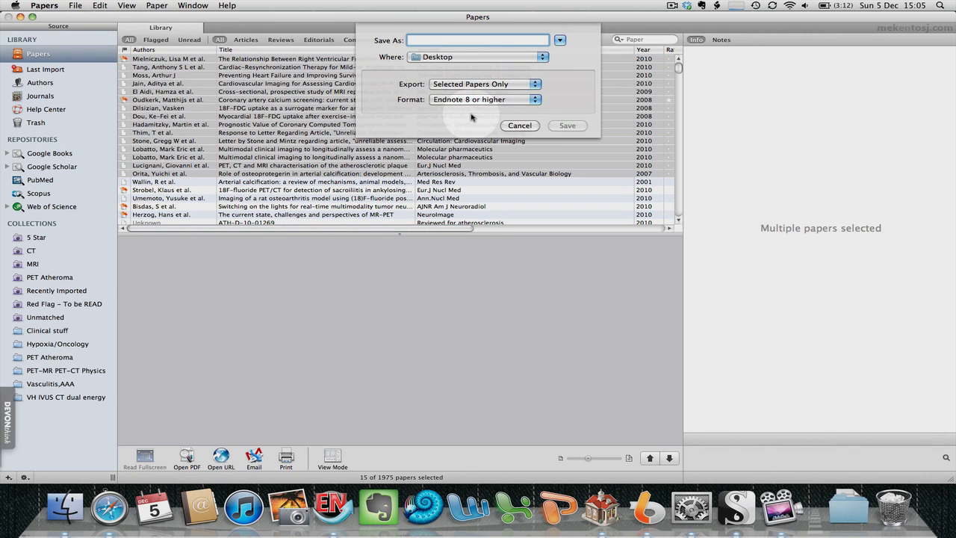
{"action": "type", "text": "aaaaaaaaaa"}
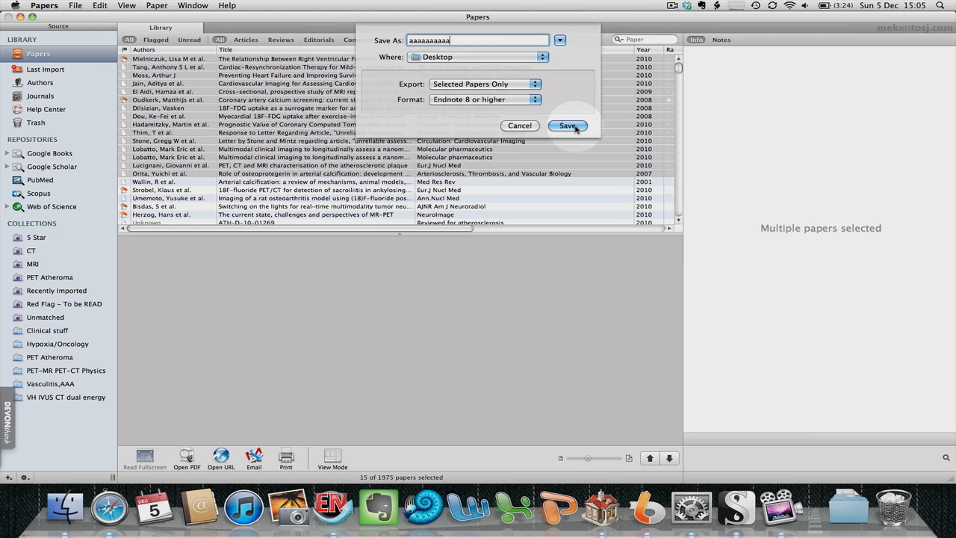
{"action": "left_click", "coordinate": [568, 125]}
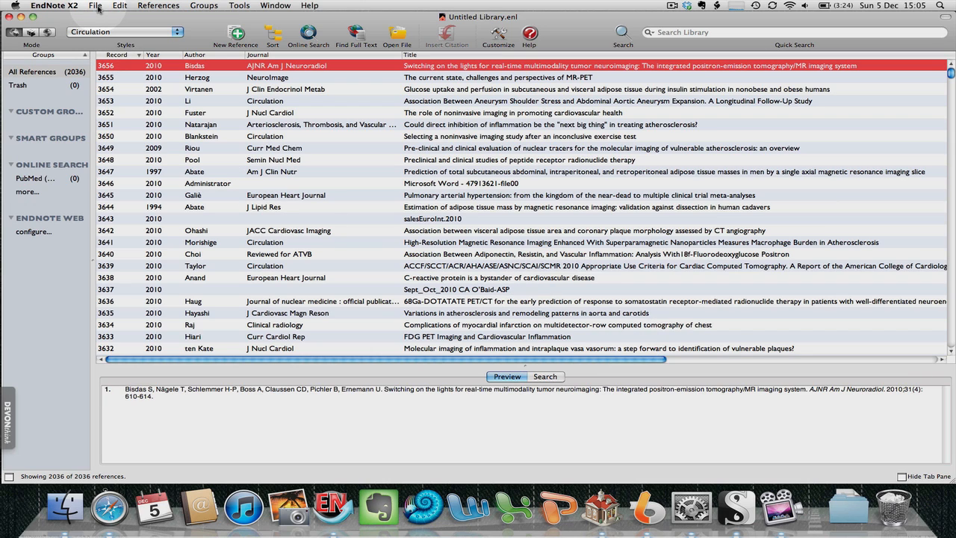
Import aaaaaaaaaa.xml from the Desktop into the EndNote library.
{"action": "left_click", "coordinate": [92, 9]}
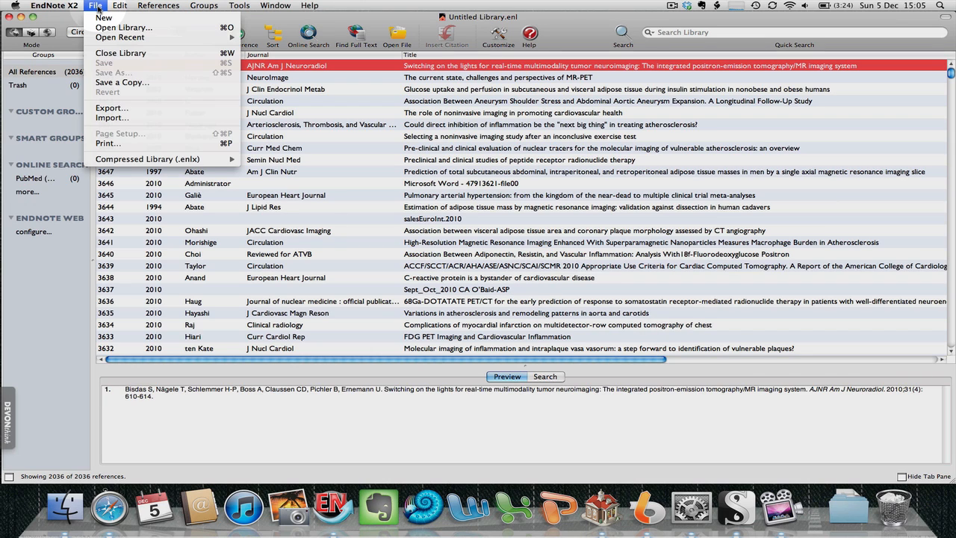
{"action": "mouse_move", "coordinate": [111, 118]}
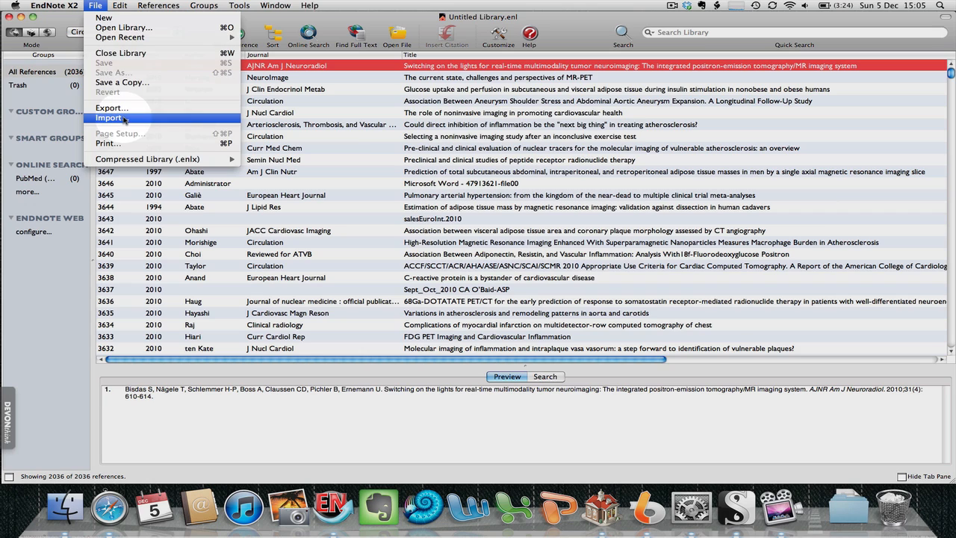
{"action": "left_click", "coordinate": [109, 118]}
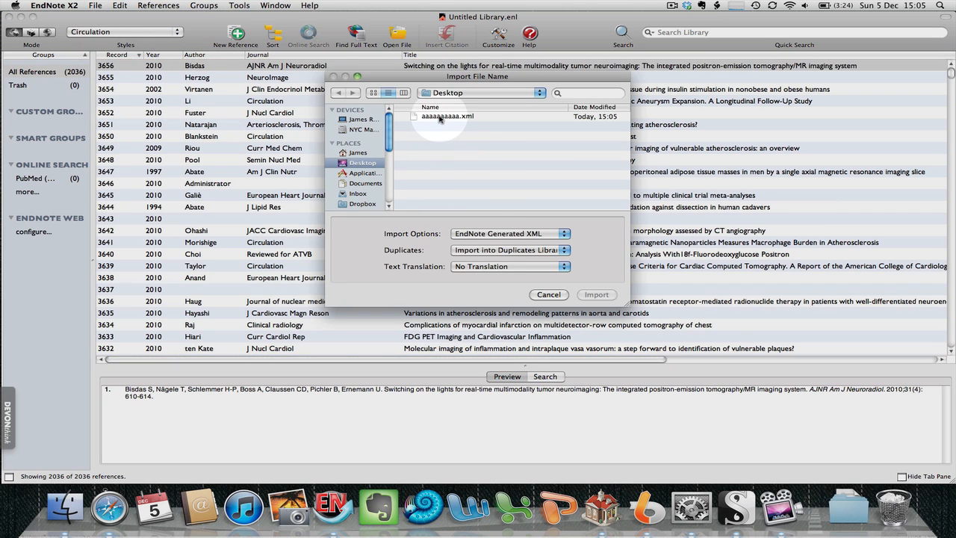
{"action": "left_click", "coordinate": [437, 115]}
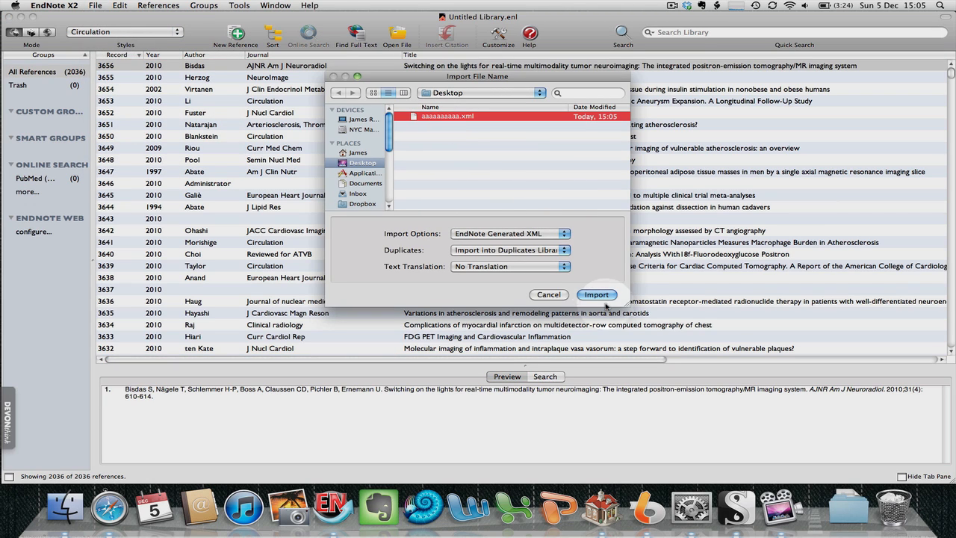
{"action": "left_click", "coordinate": [596, 294]}
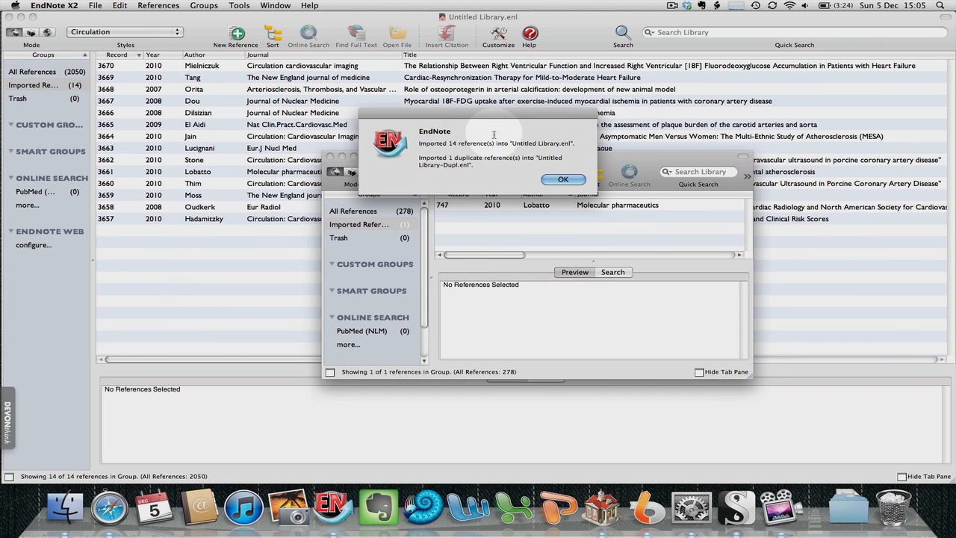
{"action": "mouse_move", "coordinate": [549, 153]}
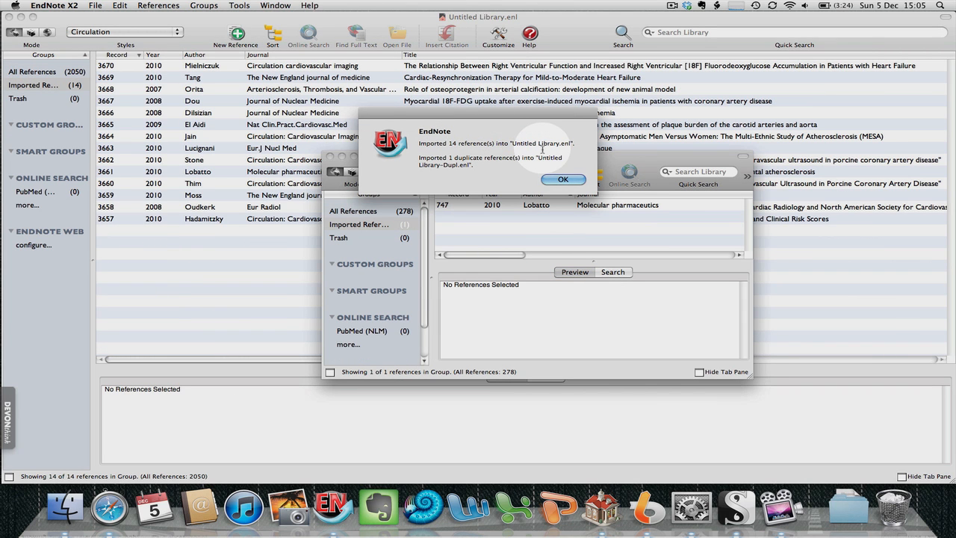
{"action": "mouse_move", "coordinate": [497, 175]}
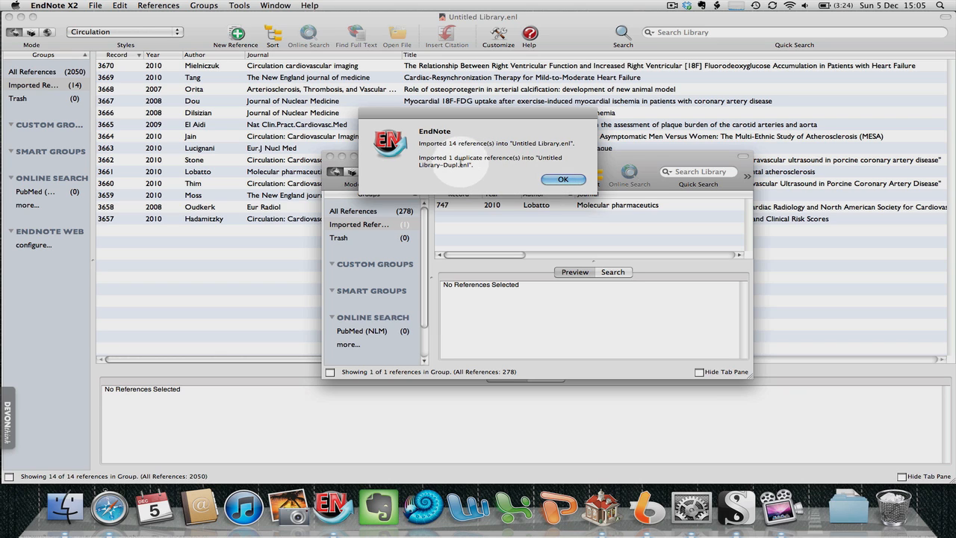
Dismiss the import summary, close the Untitled Library-Dupl window, and show All References.
{"action": "left_click", "coordinate": [563, 179]}
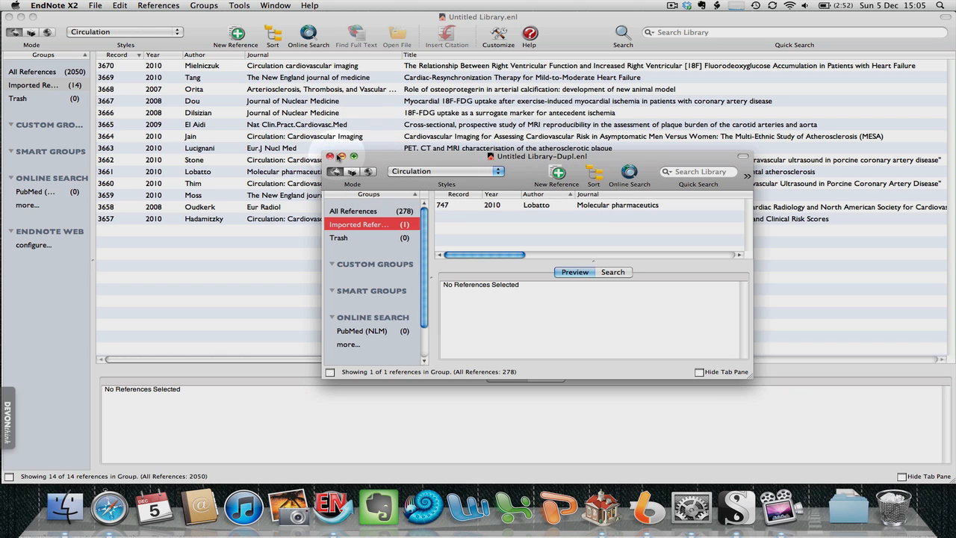
{"action": "left_click", "coordinate": [322, 156]}
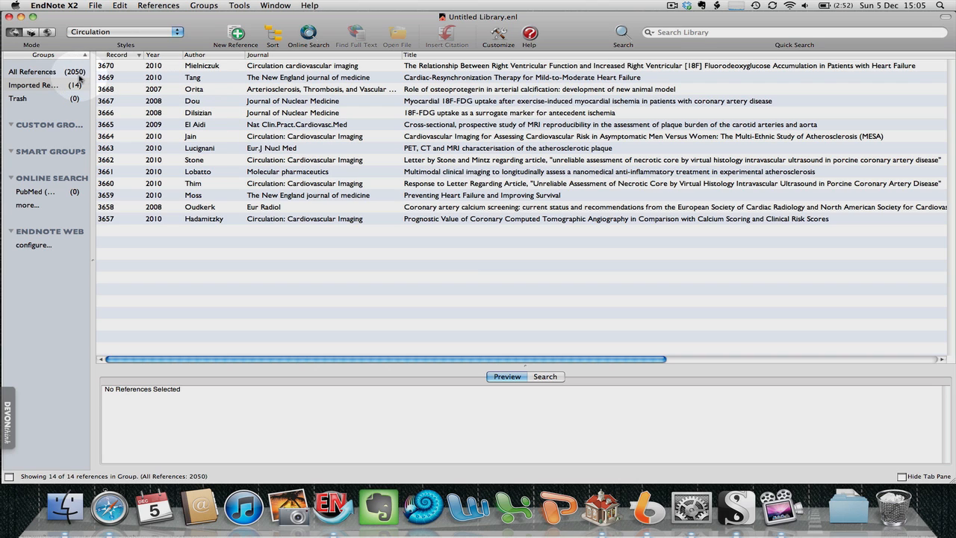
{"action": "left_click", "coordinate": [34, 71]}
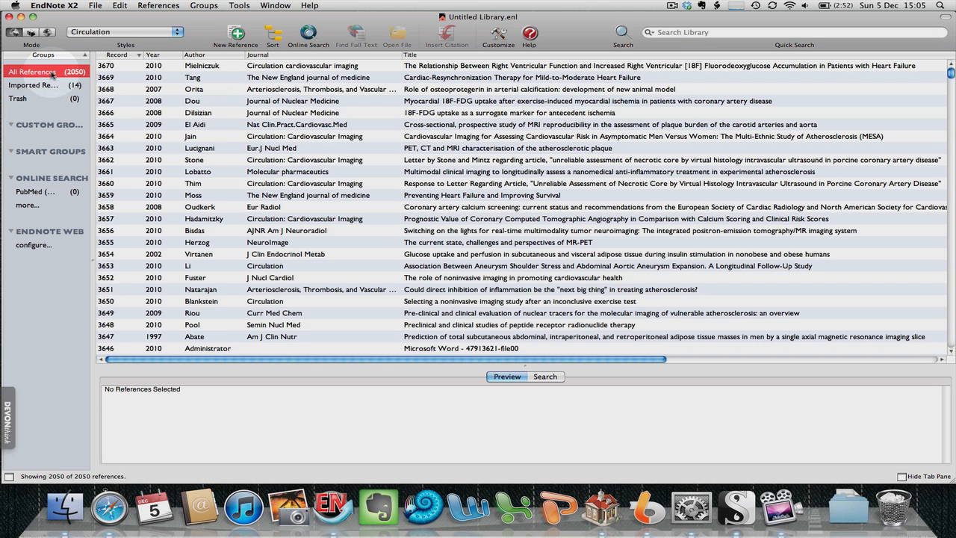